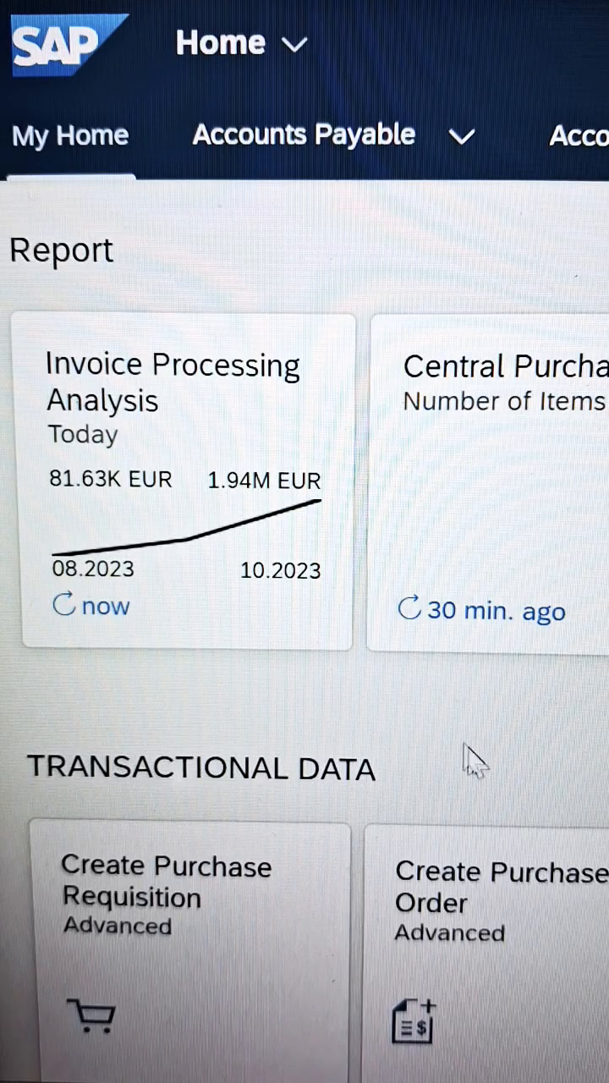
mouse_move(354, 711)
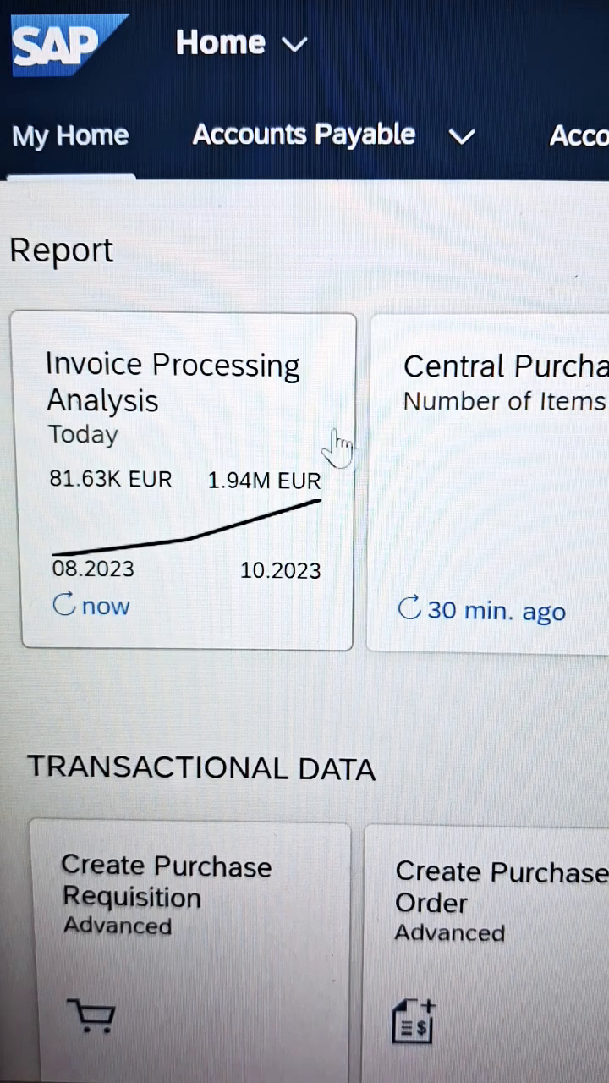
mouse_move(200, 893)
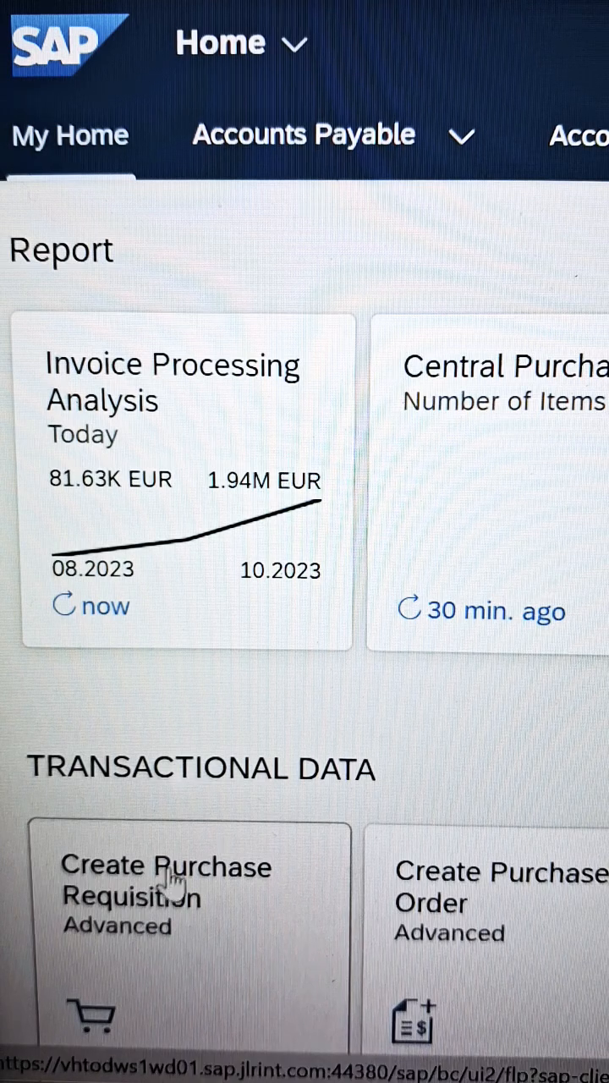
mouse_move(138, 939)
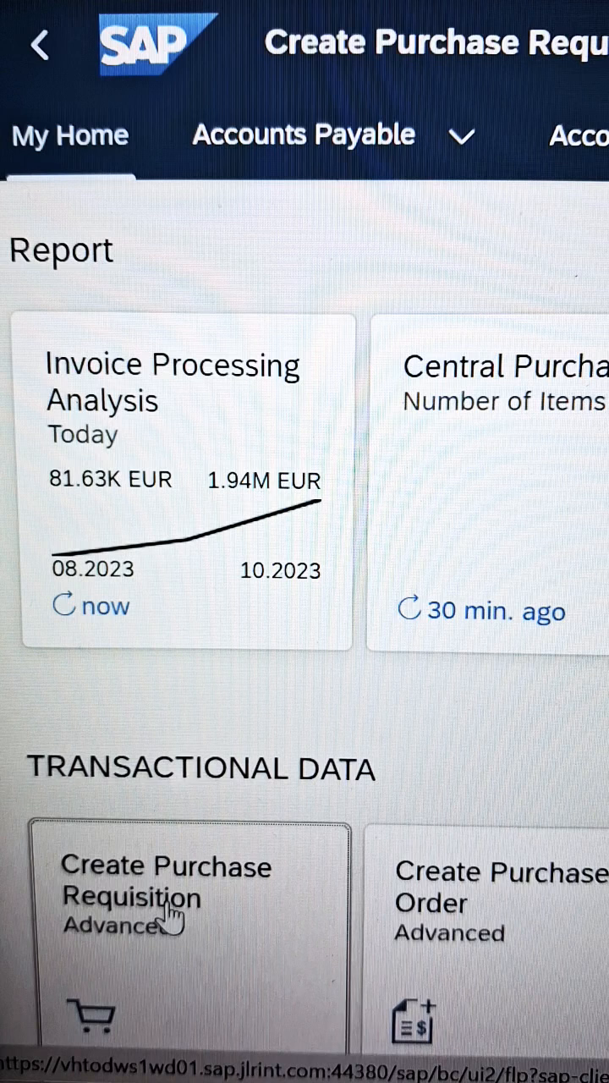
- Launch the Create Purchase Requisition app to begin a new requisition
left_click(169, 888)
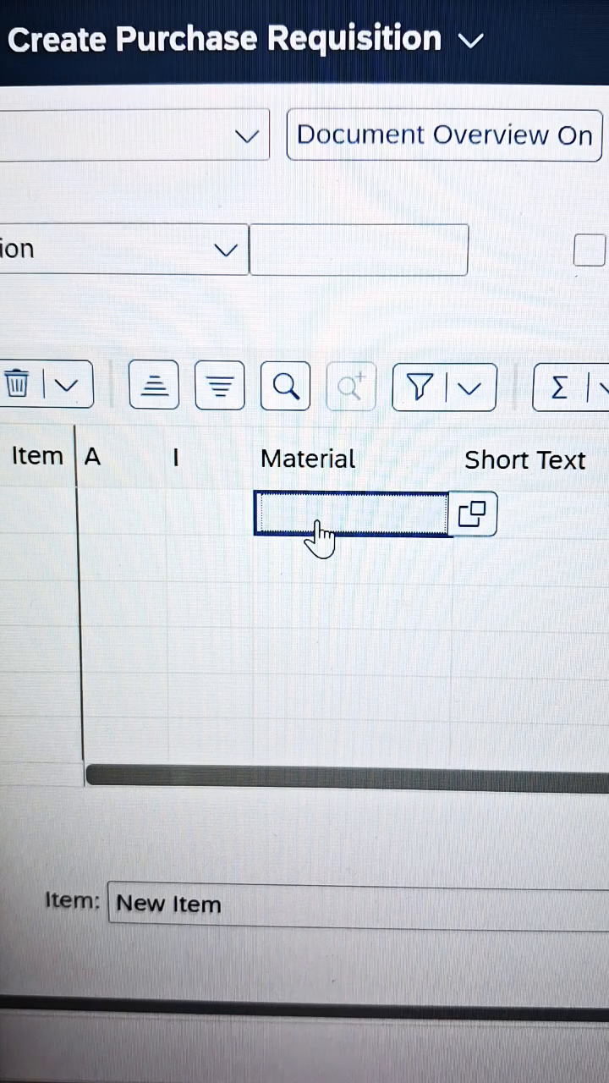
- Enter material WSSM1R544AB1_21T2 in the item's Material cell
type("544AB1_21T2")
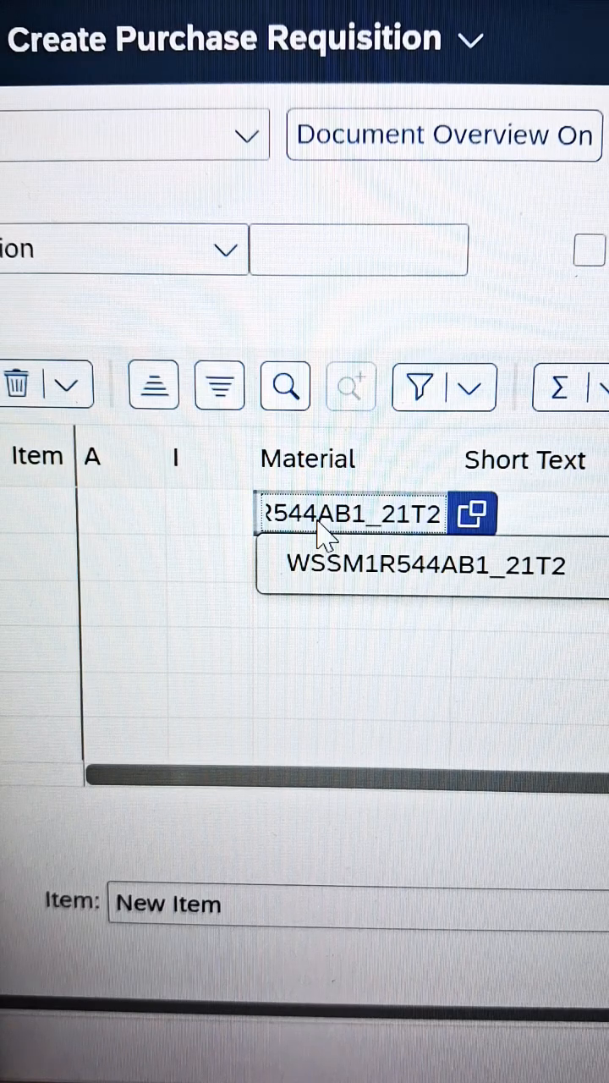
mouse_move(482, 826)
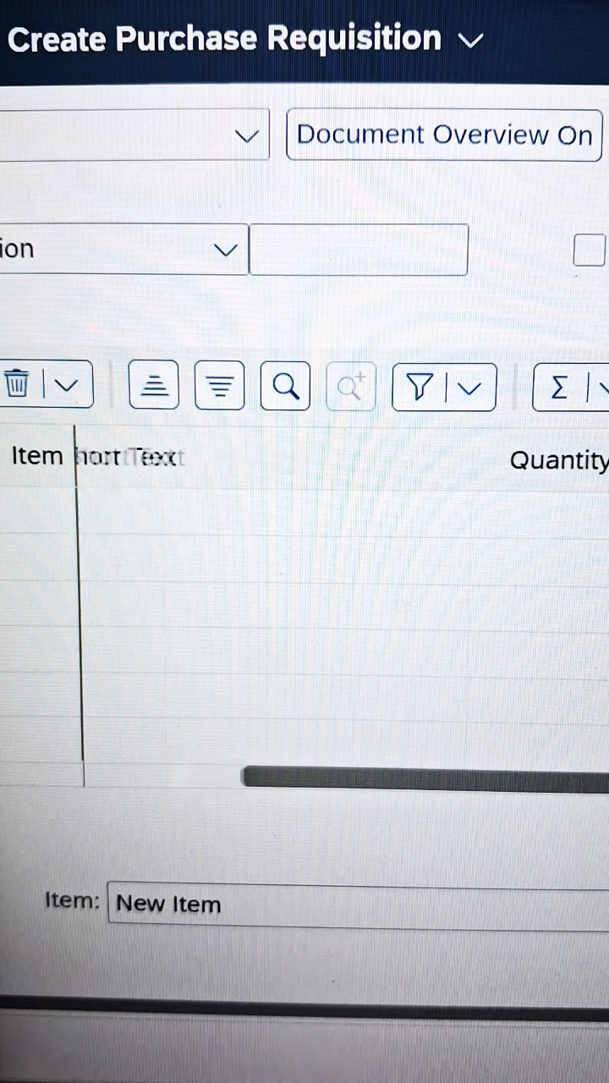
- Enter a requested quantity of 10 on the requisition item
scroll("right", 3)
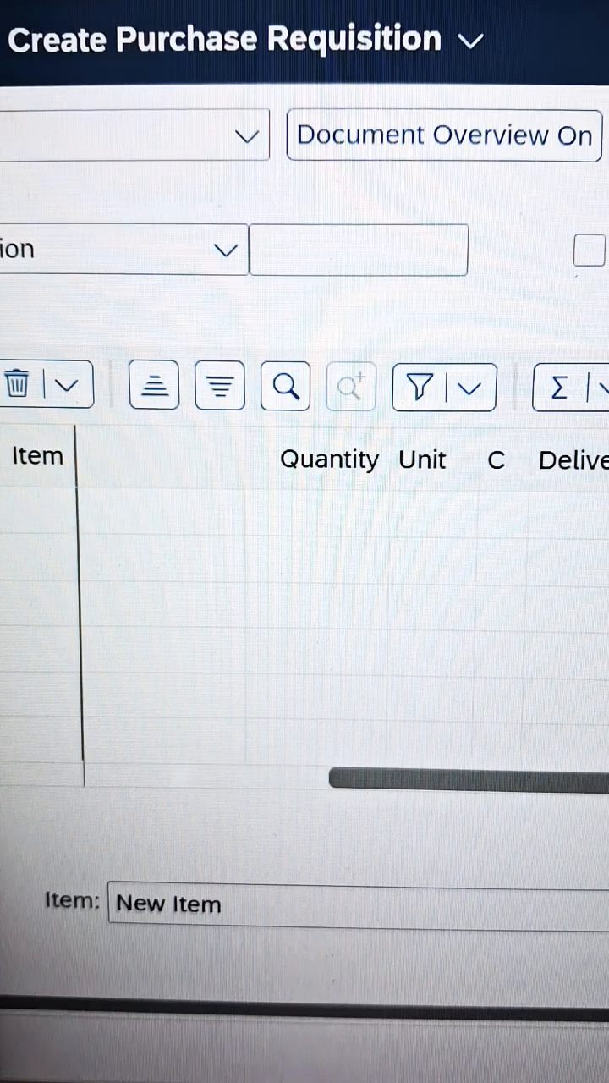
left_click(316, 516)
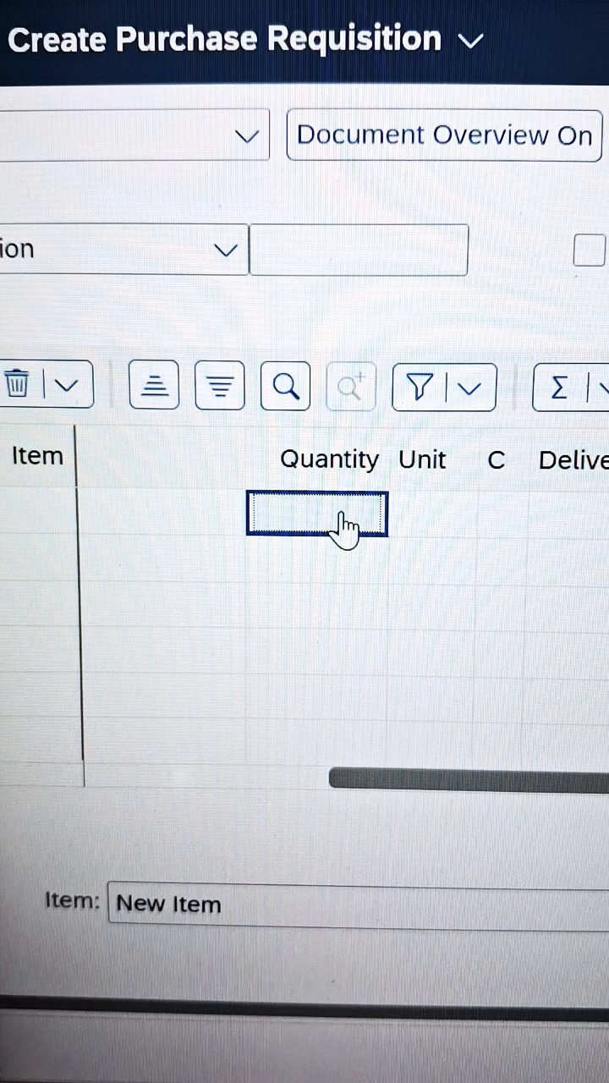
left_click(316, 514)
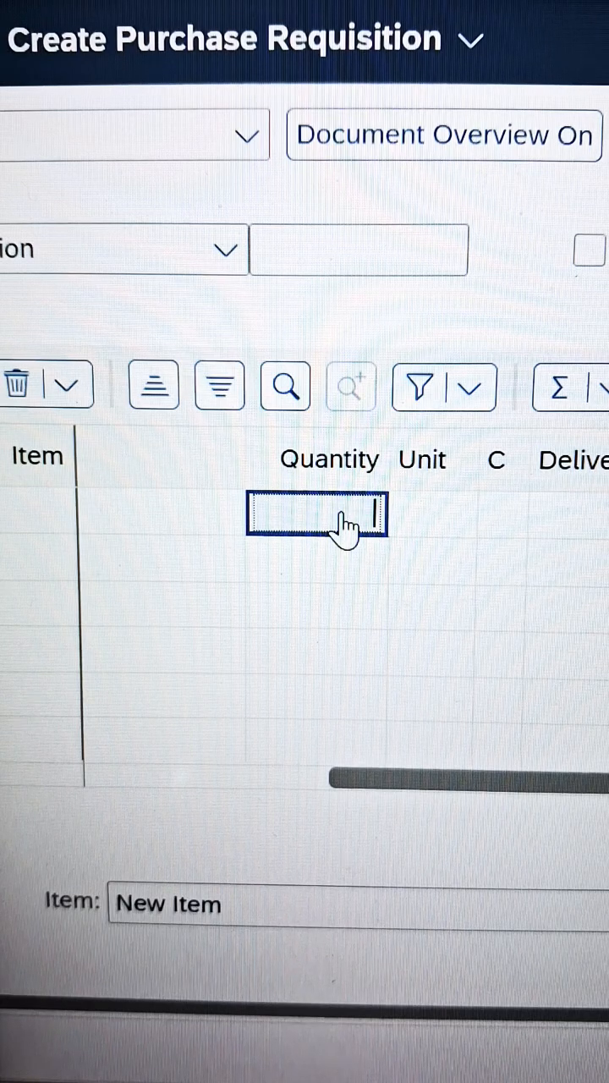
type("10")
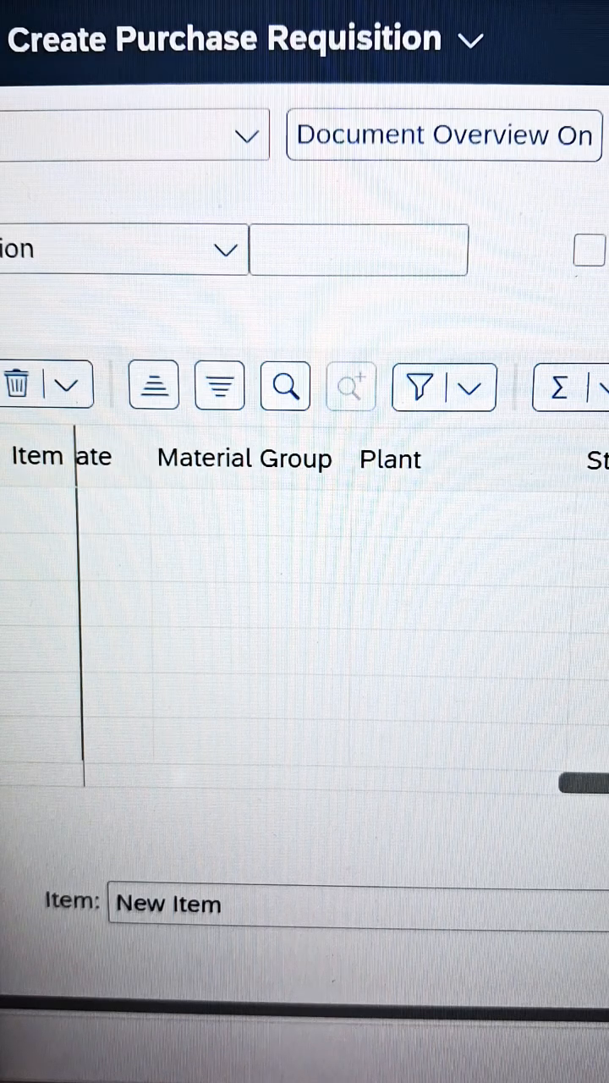
- Enter plant 1006 on the item, chosen from the suggestions
left_click(463, 514)
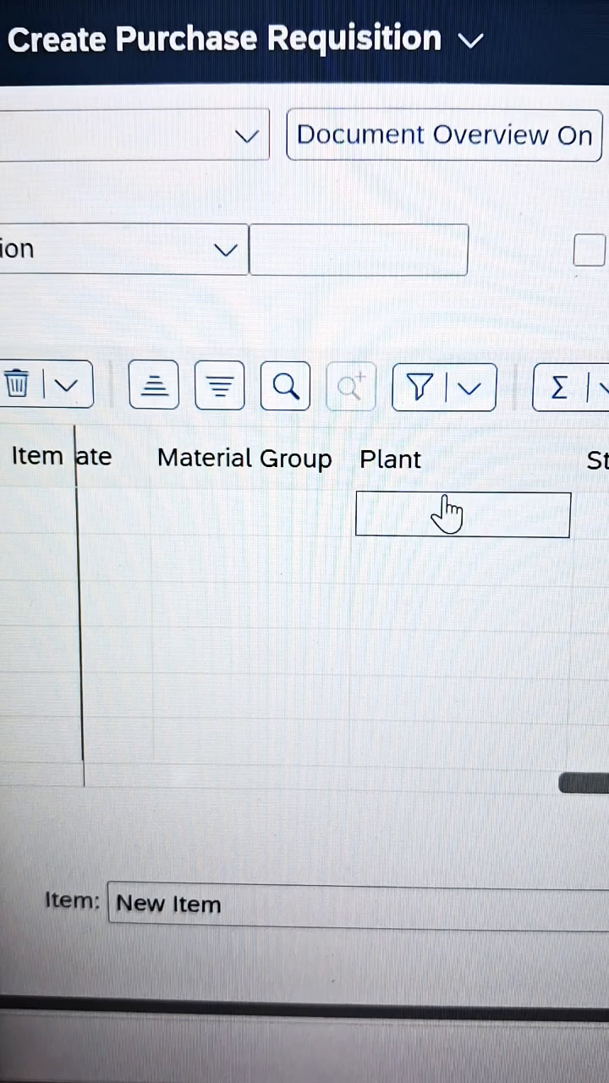
type("00")
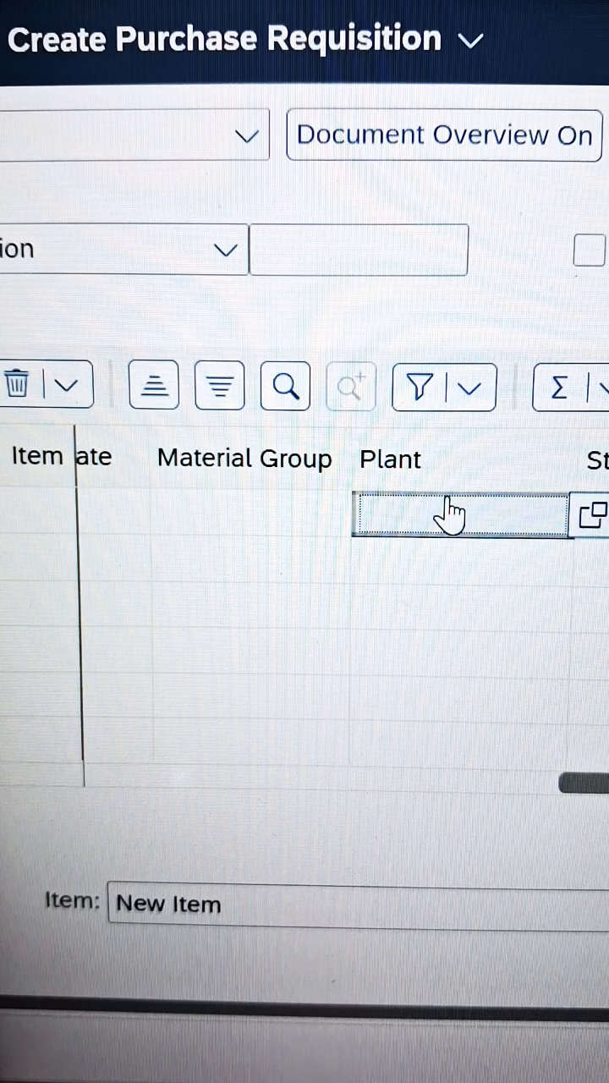
type("1006")
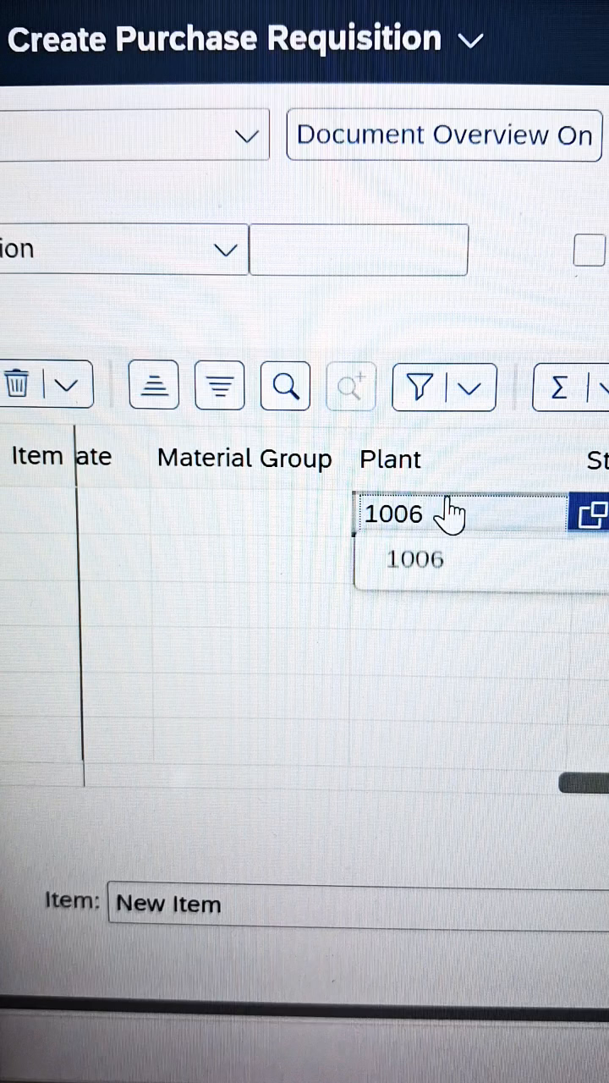
left_click(415, 558)
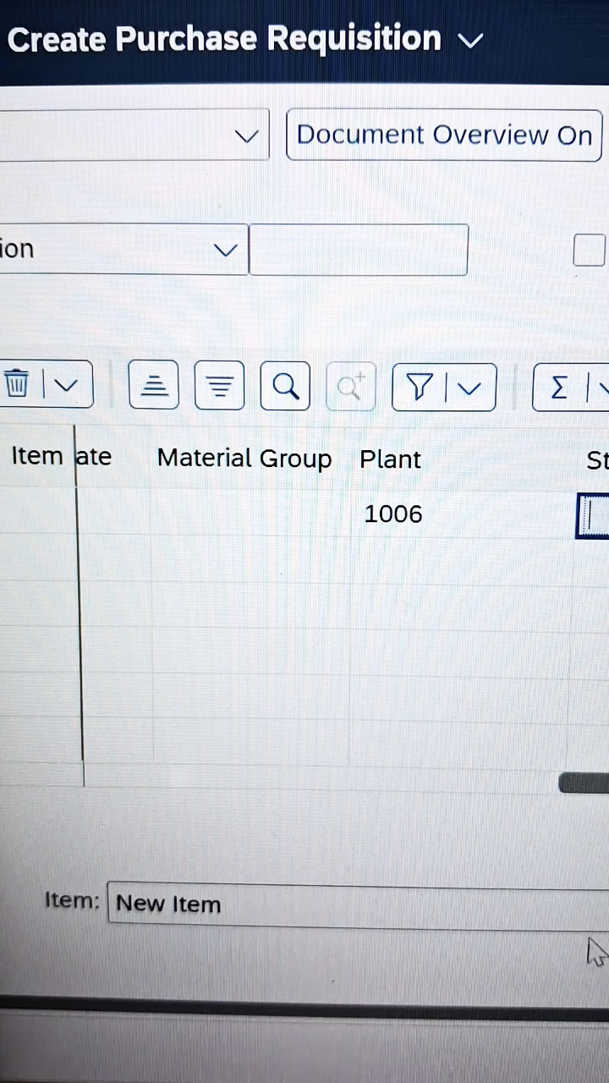
scroll("right", 3)
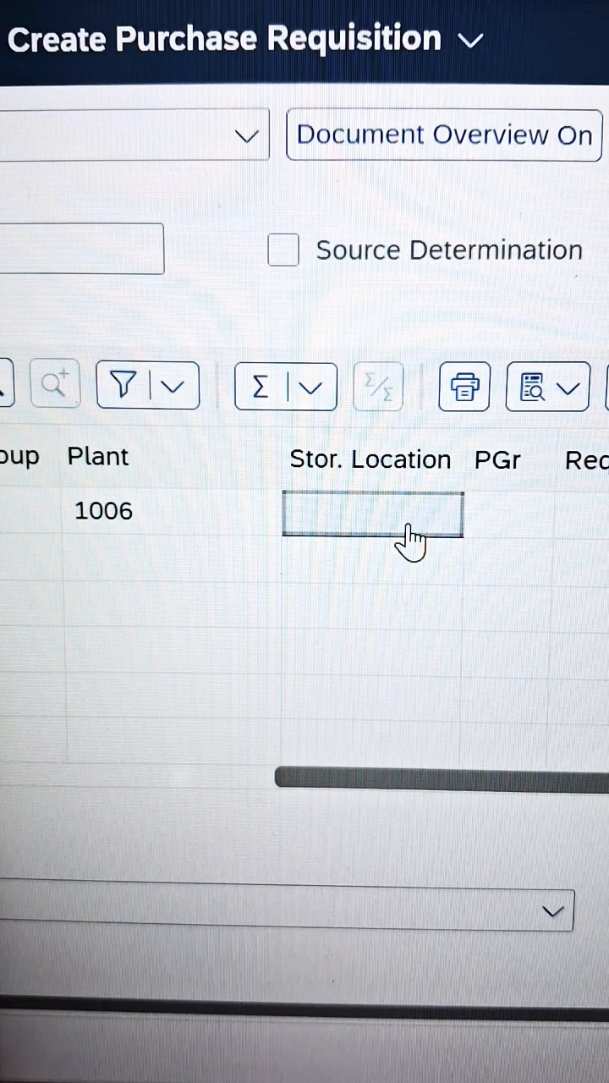
- Enter storage location 1010 so item 10 validates with 199.00 GBP valuation price
type("1010")
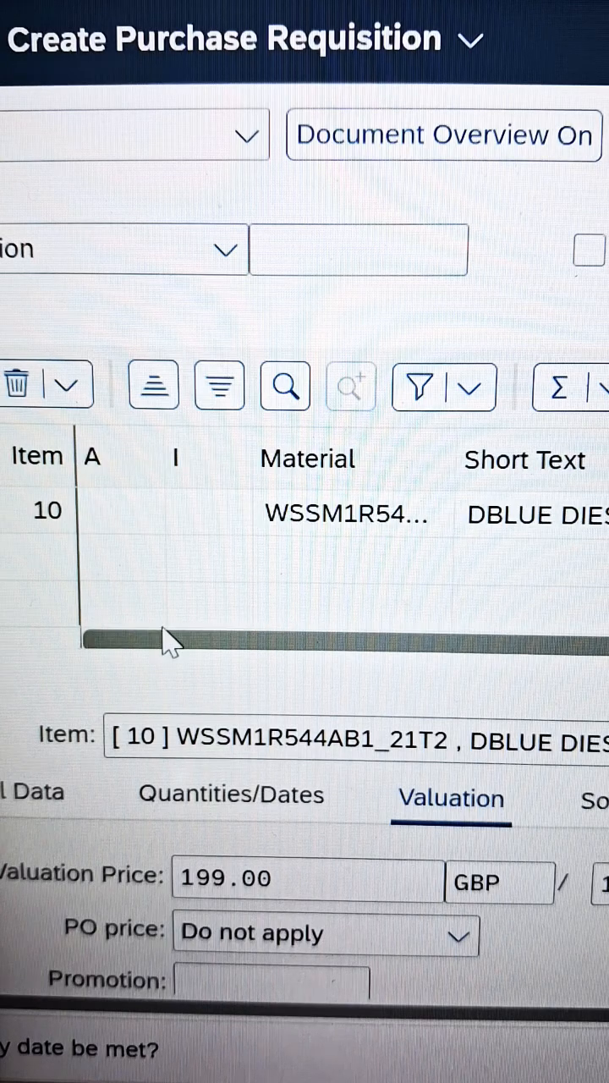
left_click_drag(169, 641, 363, 658)
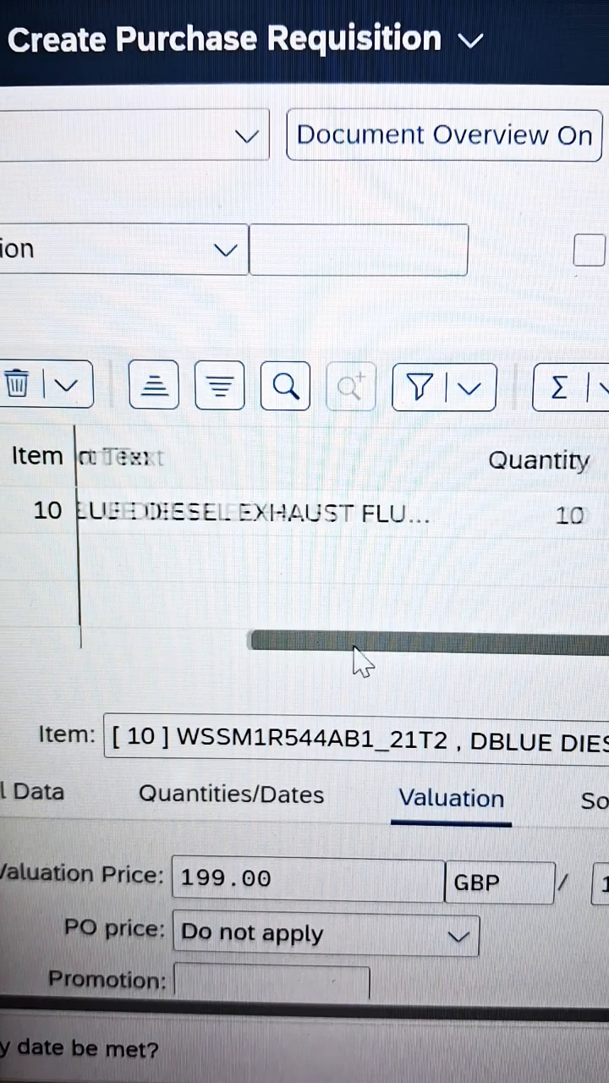
left_click_drag(364, 643, 115, 643)
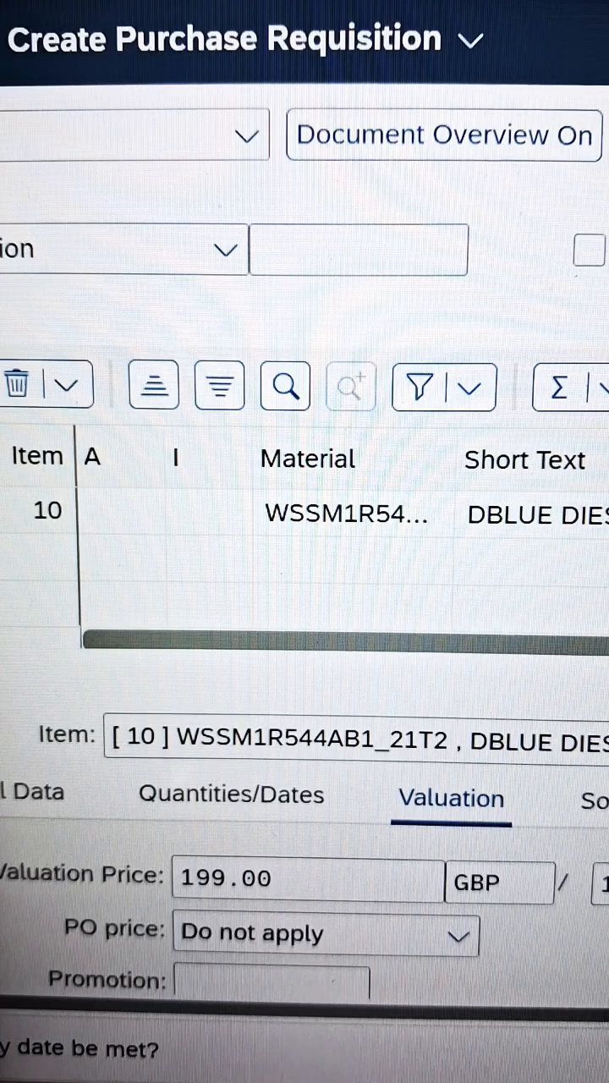
scroll("right", 3)
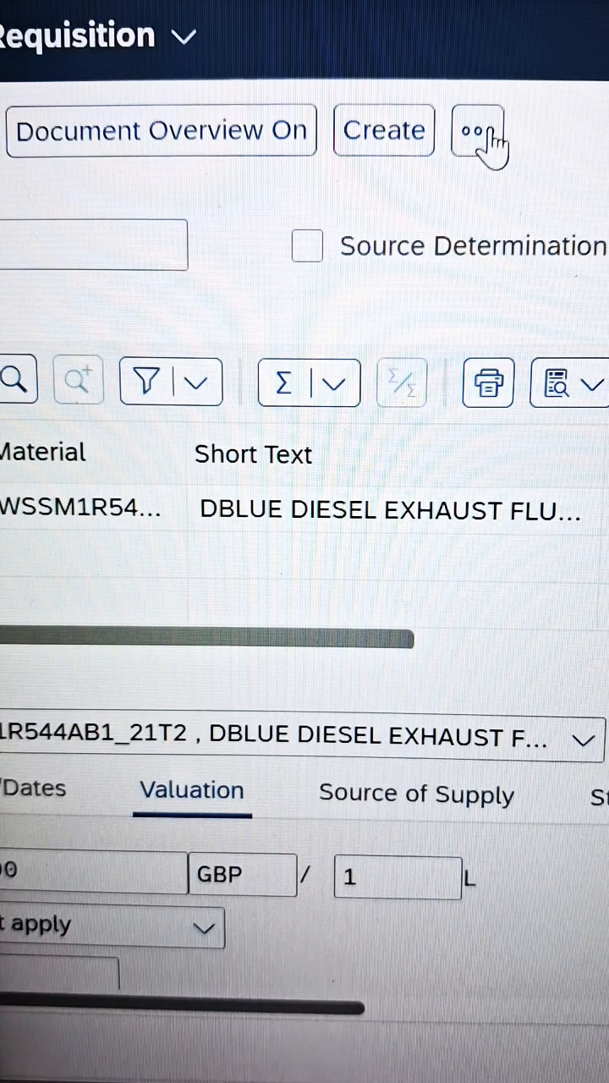
- Run Check from the overflow actions, reporting no messages for the requisition
left_click(477, 130)
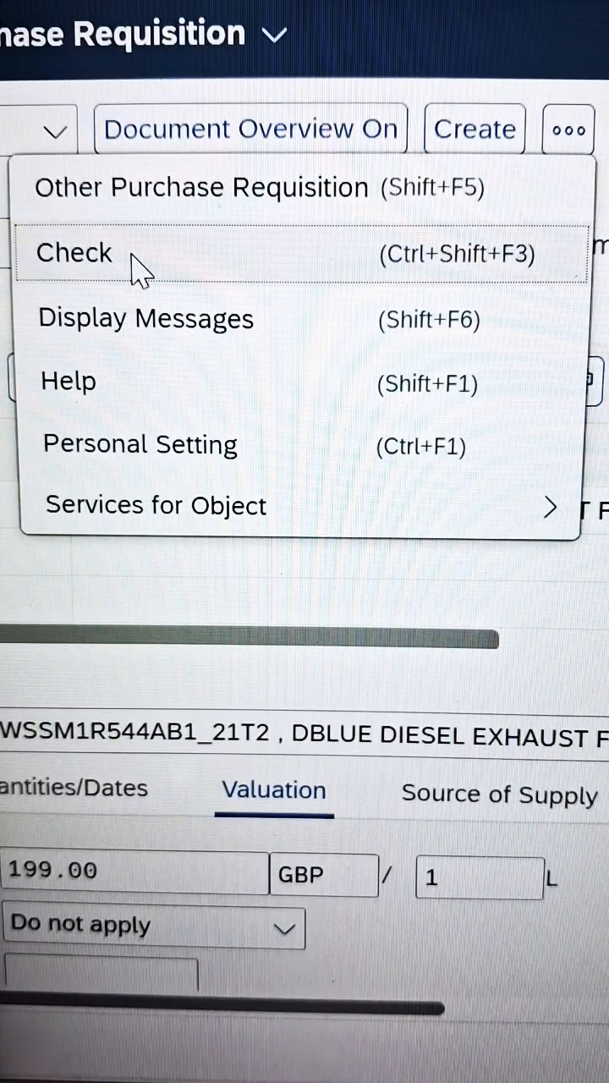
left_click(75, 252)
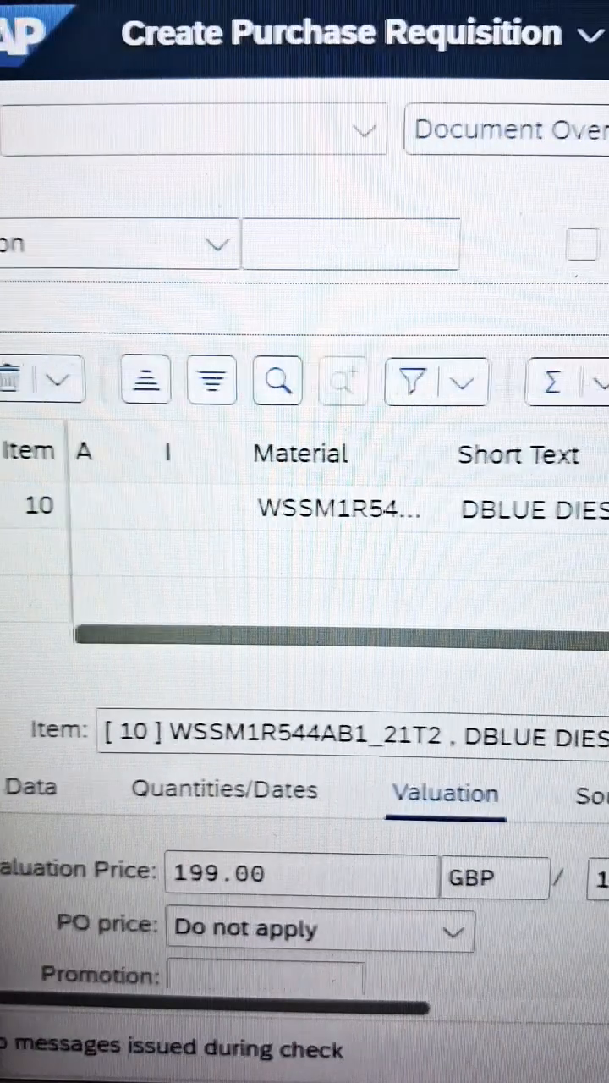
scroll("right", 3)
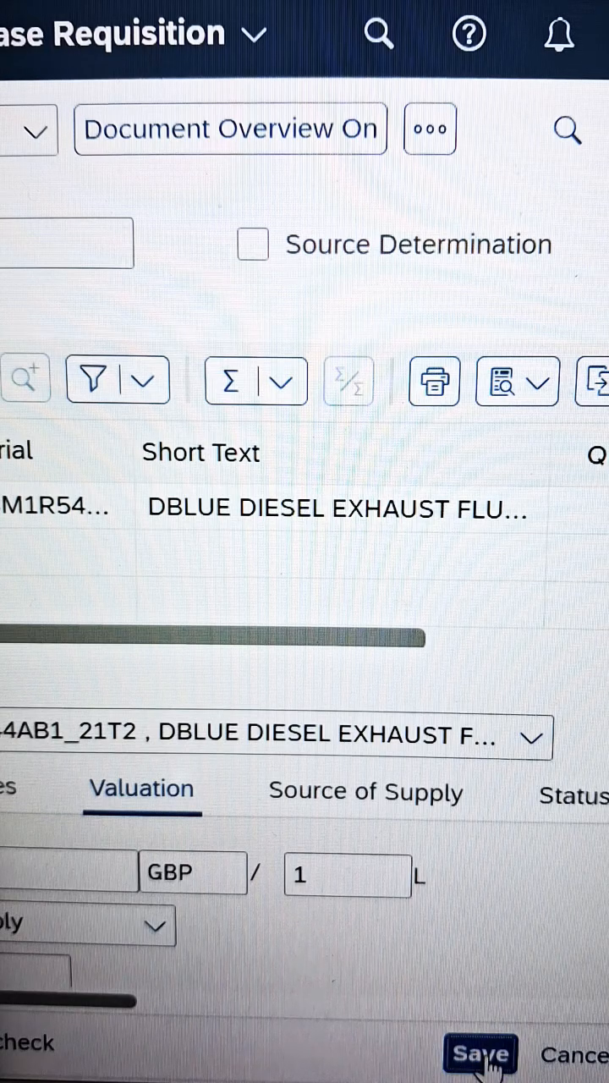
left_click(480, 1053)
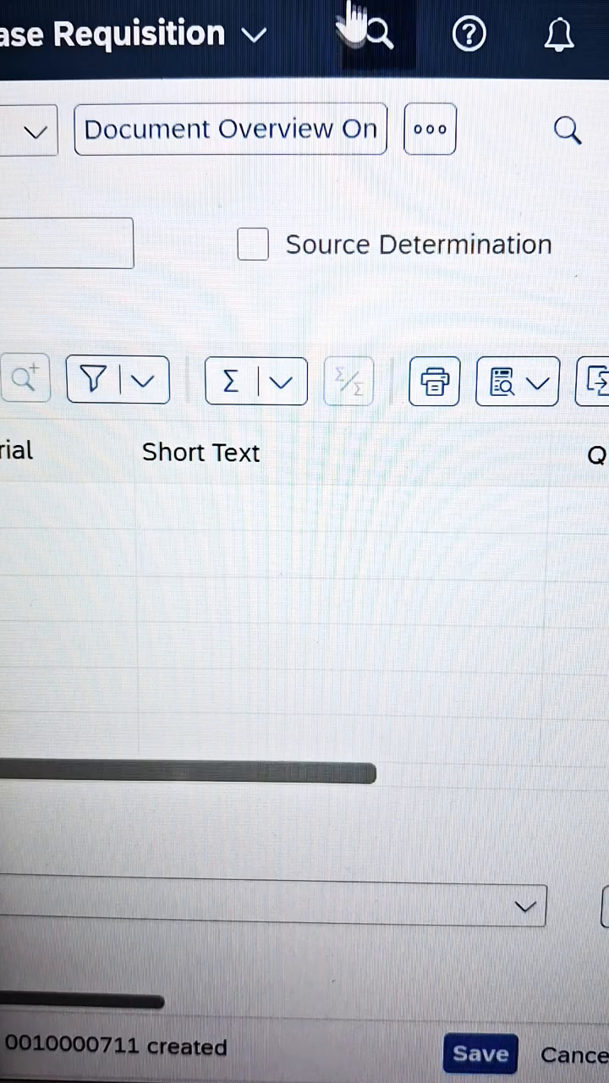